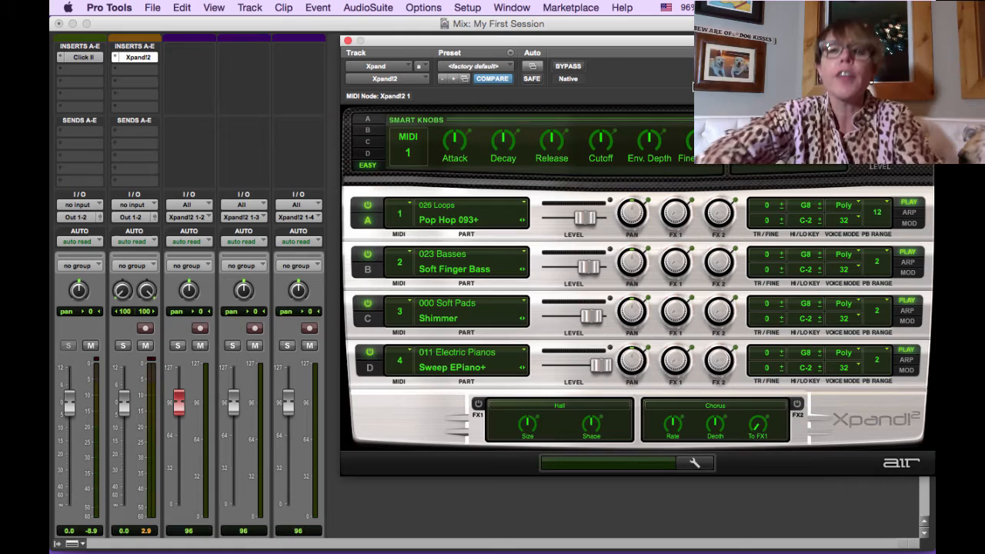
Step: Show the Transport window from the Window menu
left_click(467, 7)
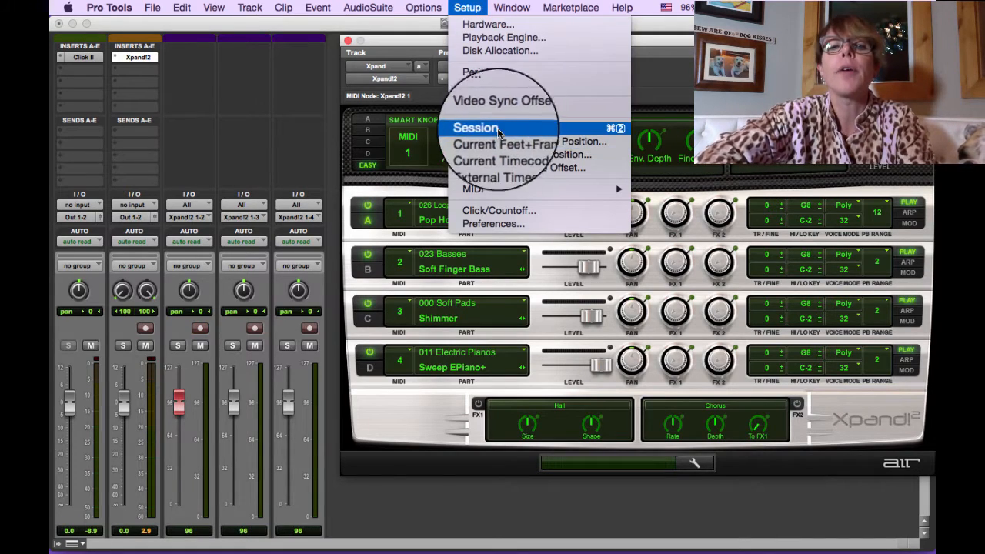
left_click(511, 7)
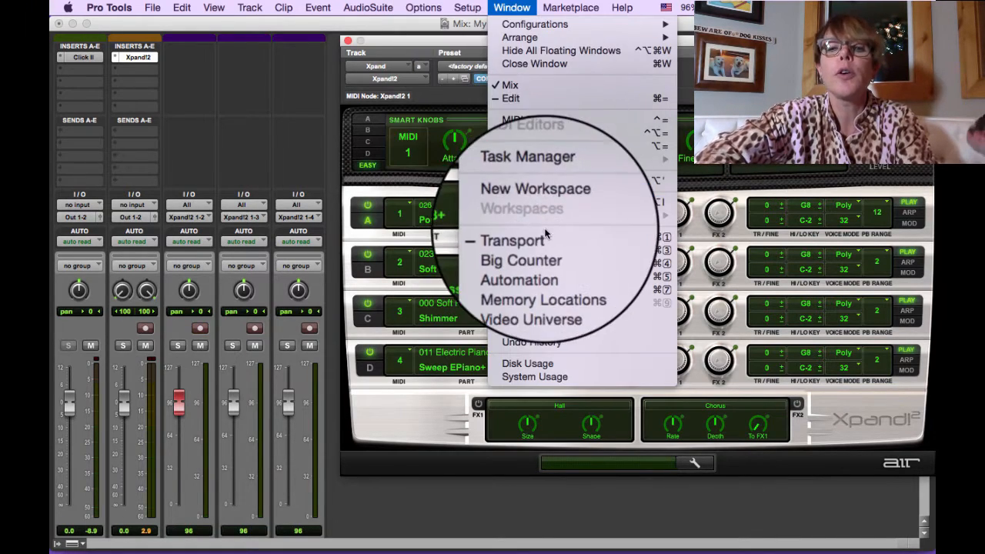
left_click(512, 240)
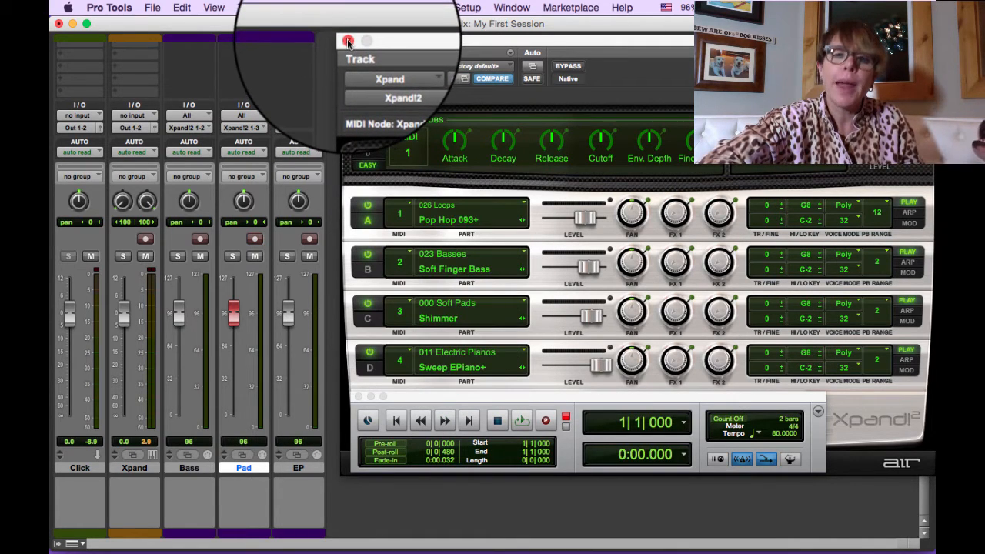
Step: Close the Xpand2 plug-in window and set the Pad track height to large
left_click(348, 41)
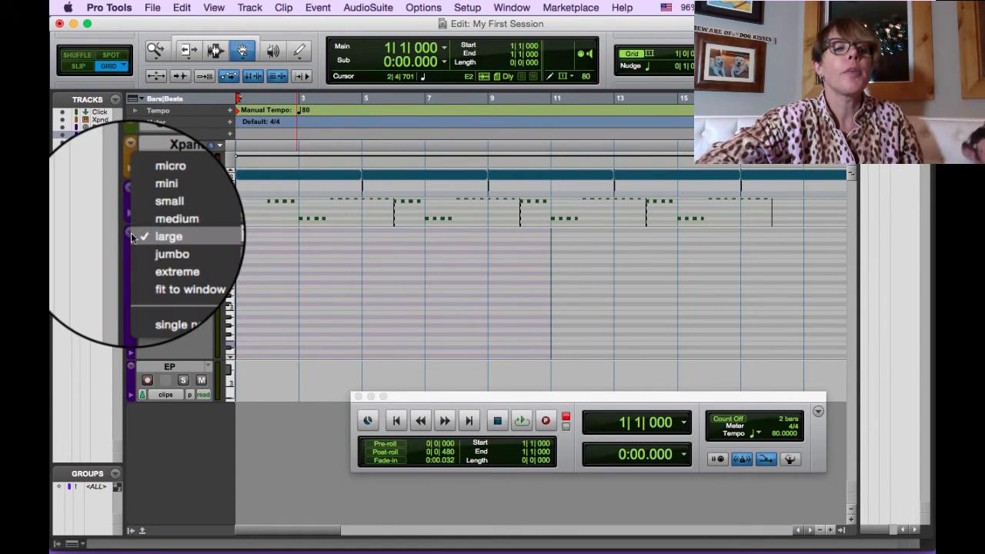
left_click(168, 236)
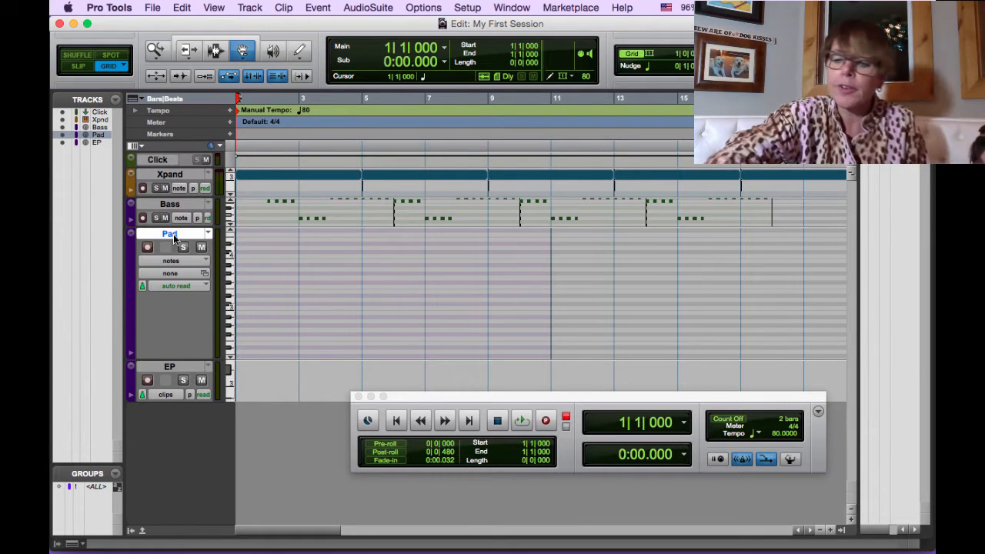
Step: Record-enable the Pad track using its record-arm button
left_click(147, 246)
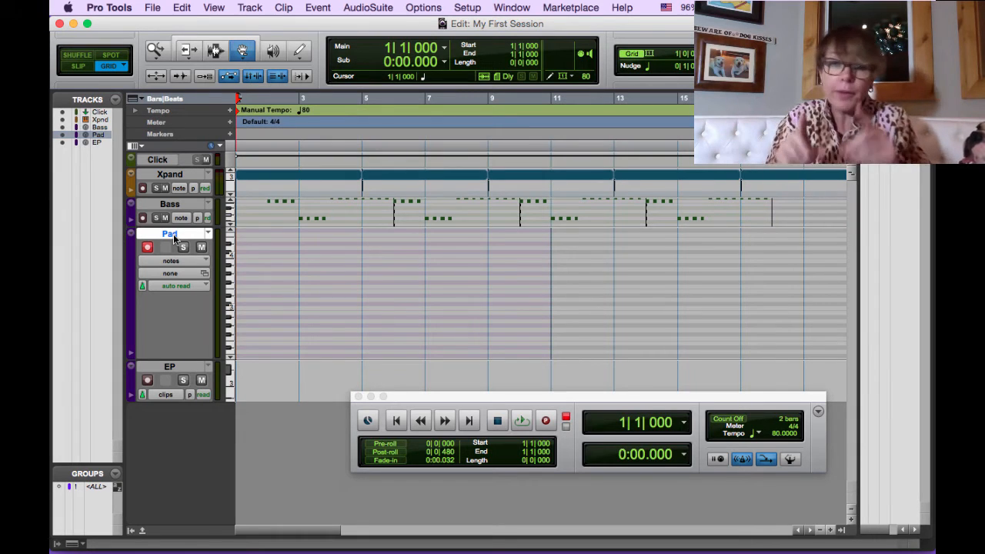
left_click(147, 246)
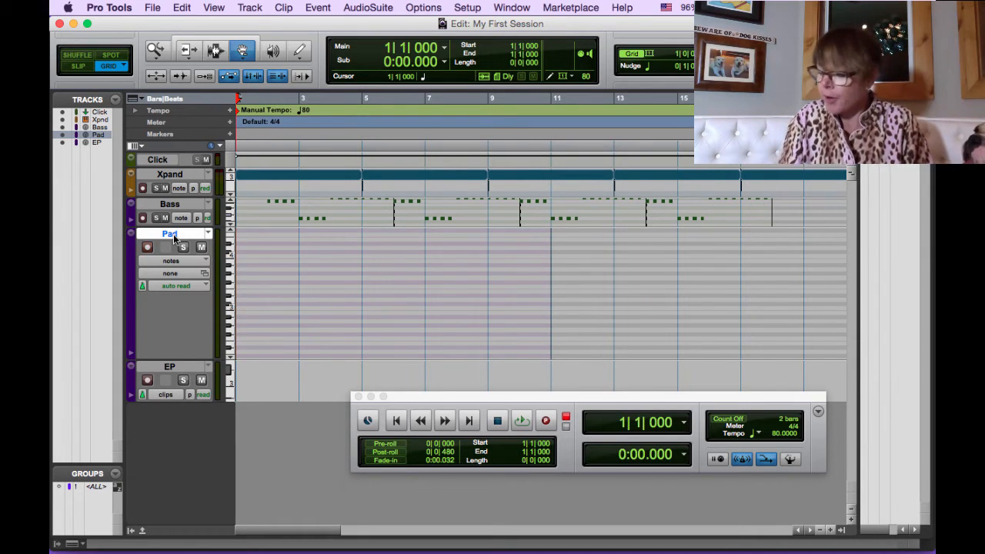
left_click(147, 246)
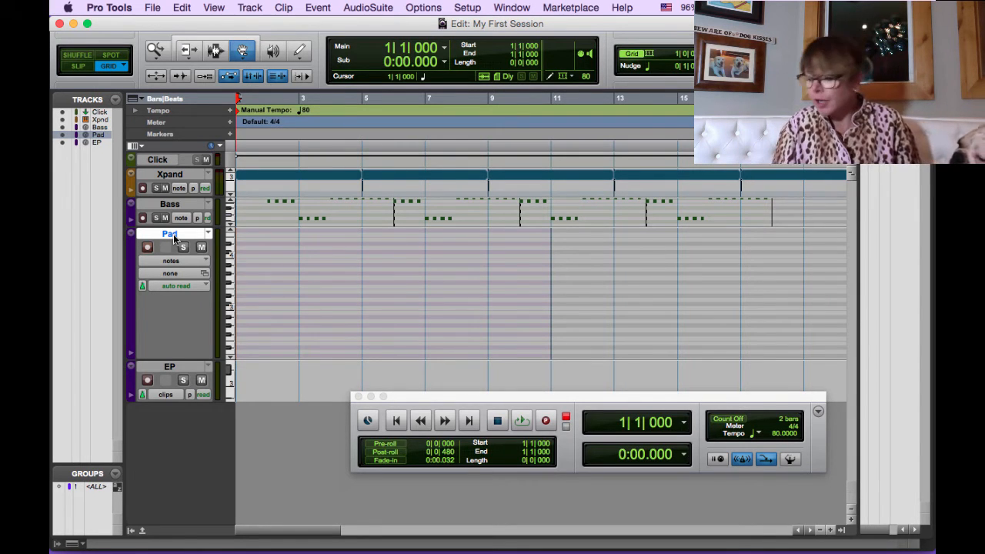
left_click(147, 246)
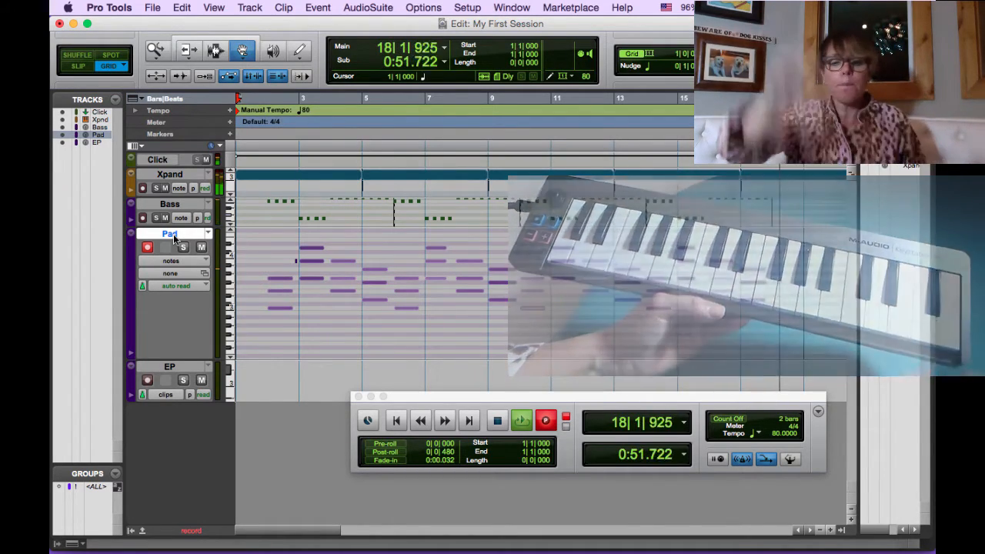
Step: Stop recording once the chords are captured on the Pad track
left_click(496, 421)
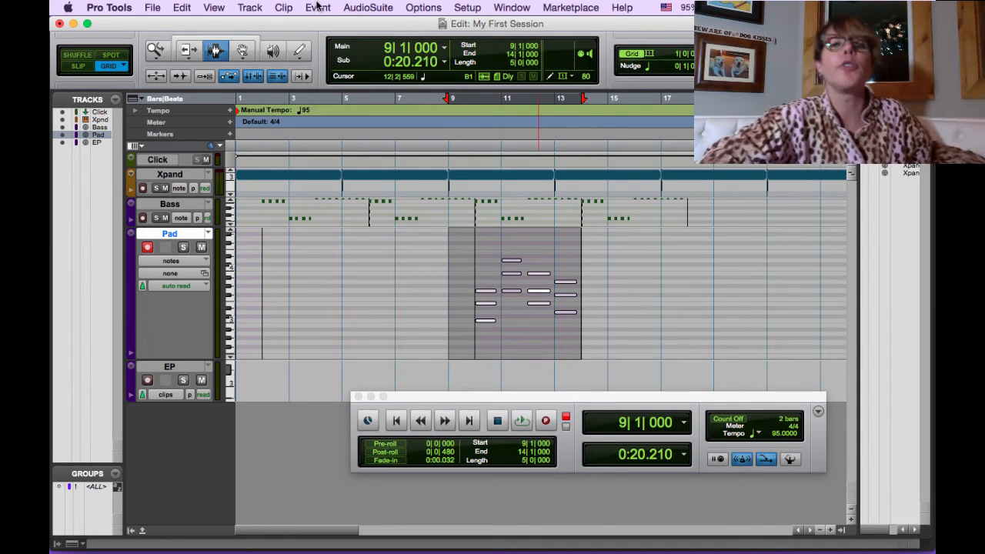
Step: Quantize the Pad chords to a 1/4-note grid, adjusting the strength slider
left_click(317, 7)
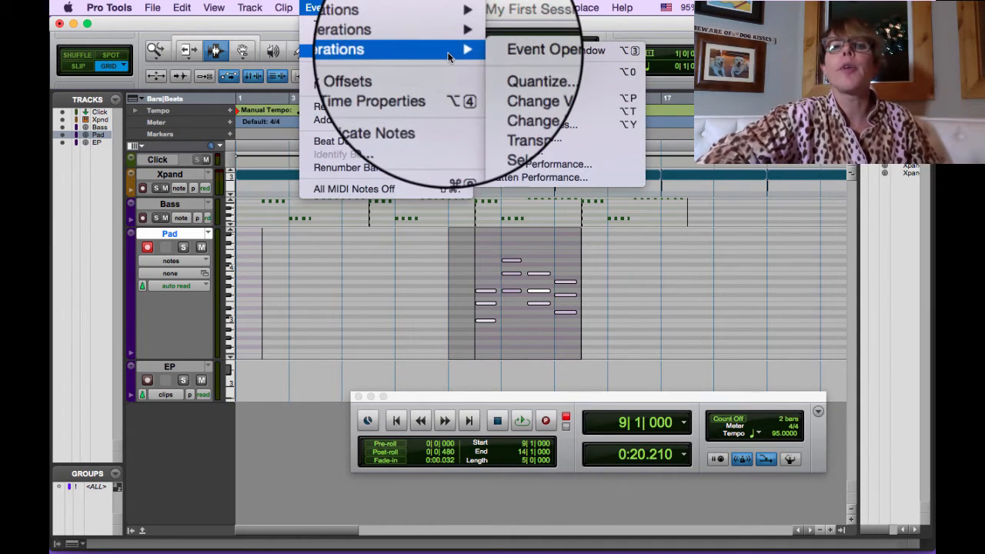
left_click(541, 81)
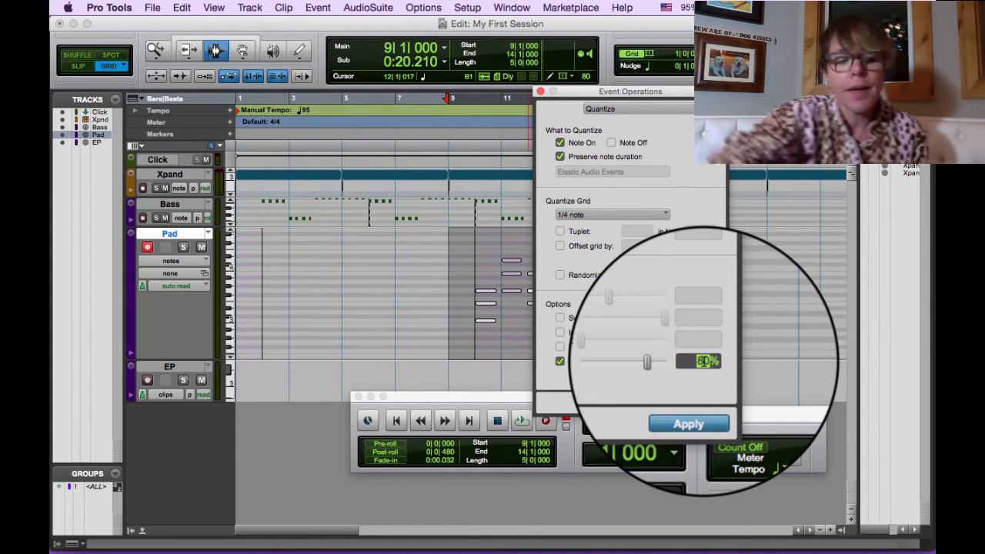
left_click_drag(645, 362, 664, 362)
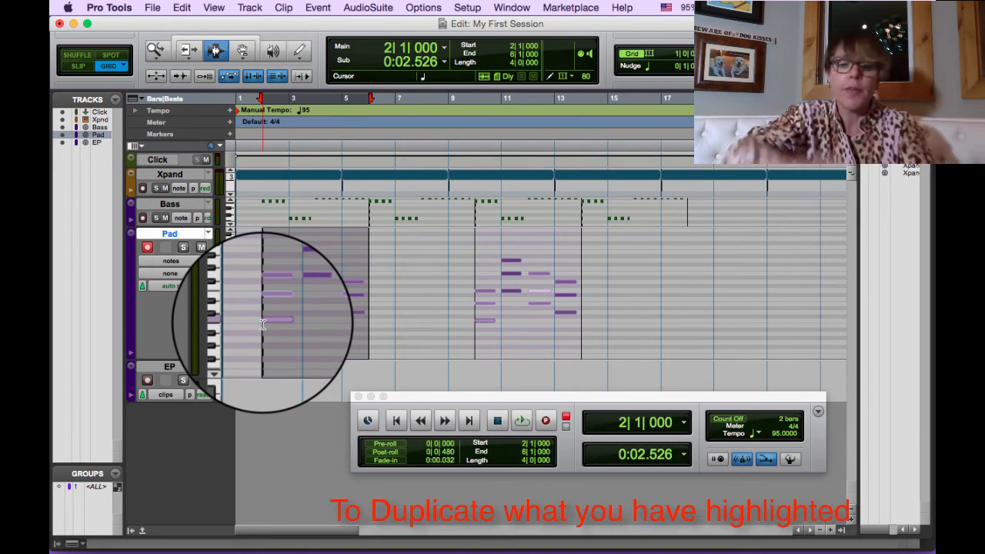
Step: Duplicate the four Pad bars with Cmd+D across bars 2–17 and play it back
key("cmd+d")
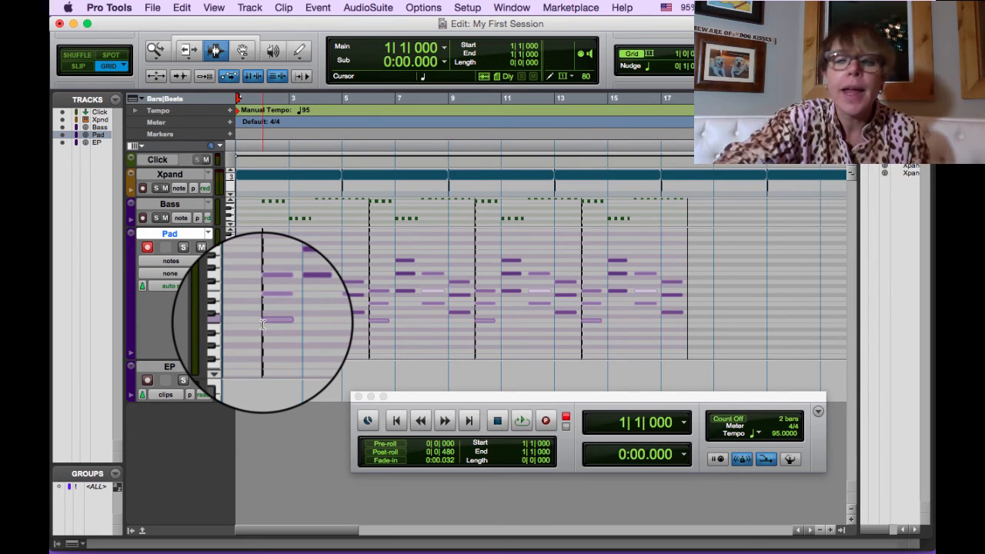
left_click(521, 420)
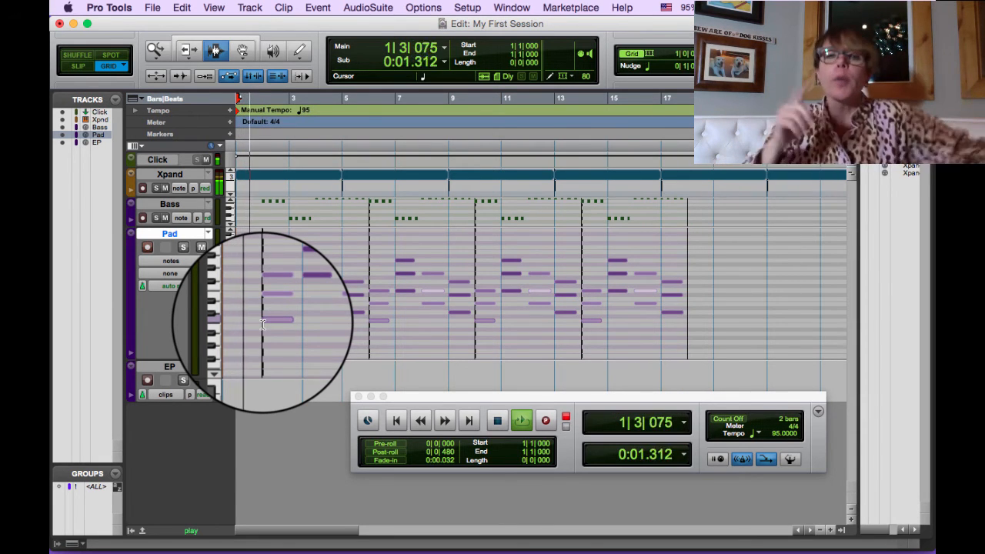